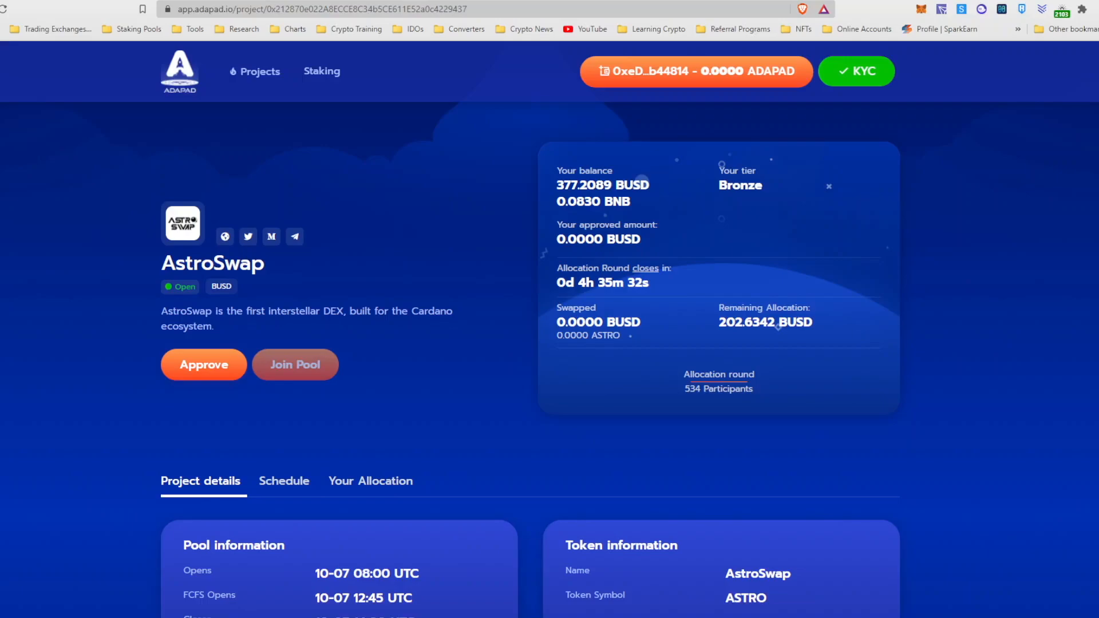
- Approve the maximum 202.6342 BUSD spend for the AstroSwap pool and confirm
left_click(294, 363)
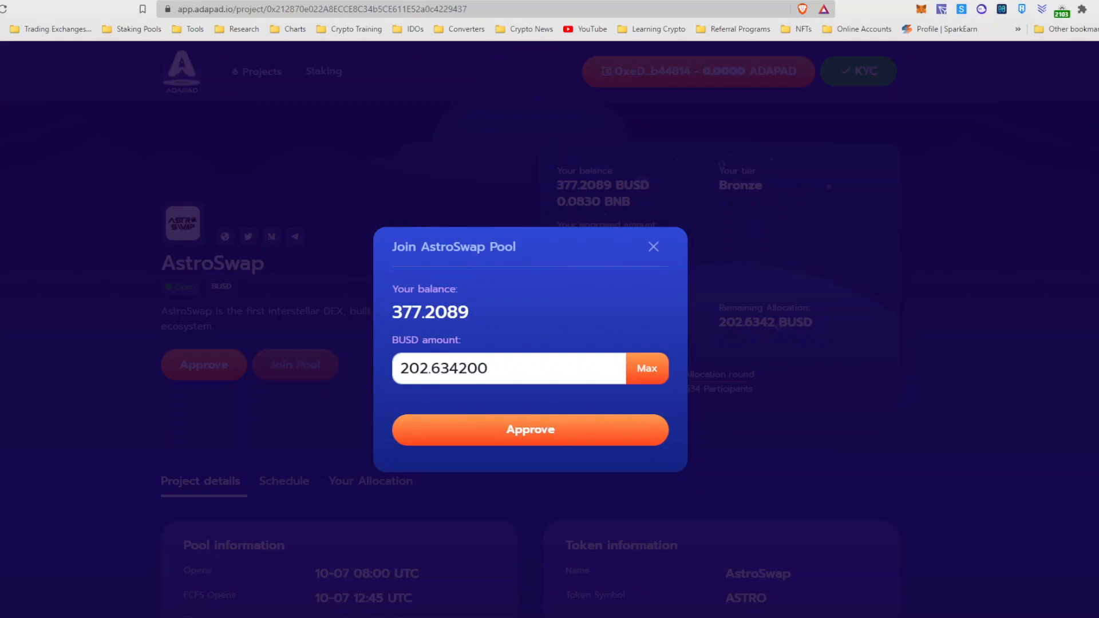
left_click(529, 428)
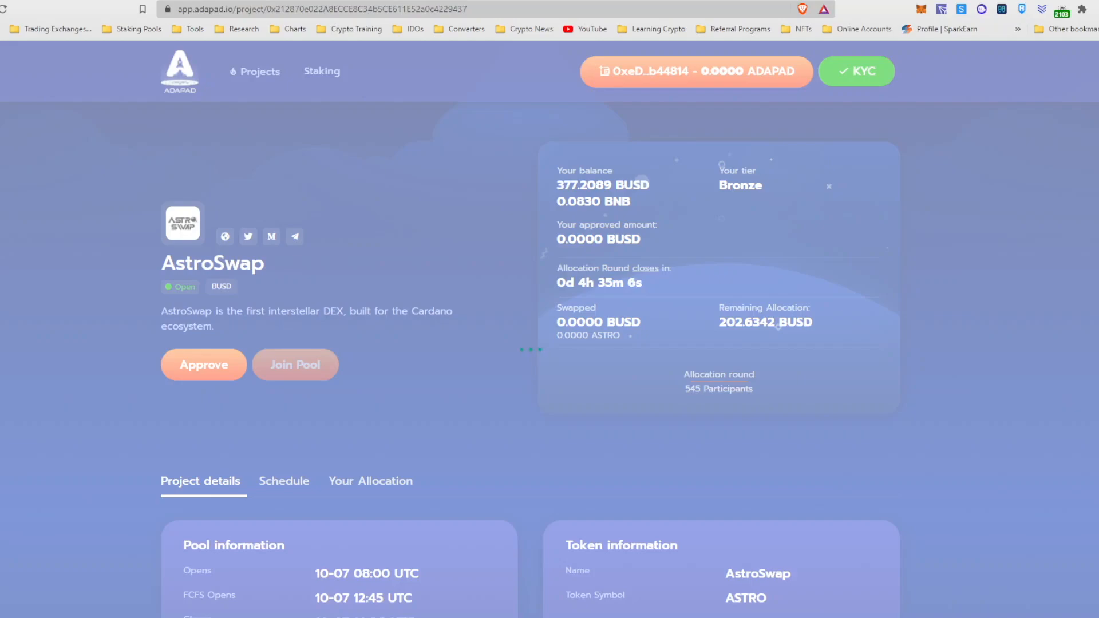
left_click(203, 365)
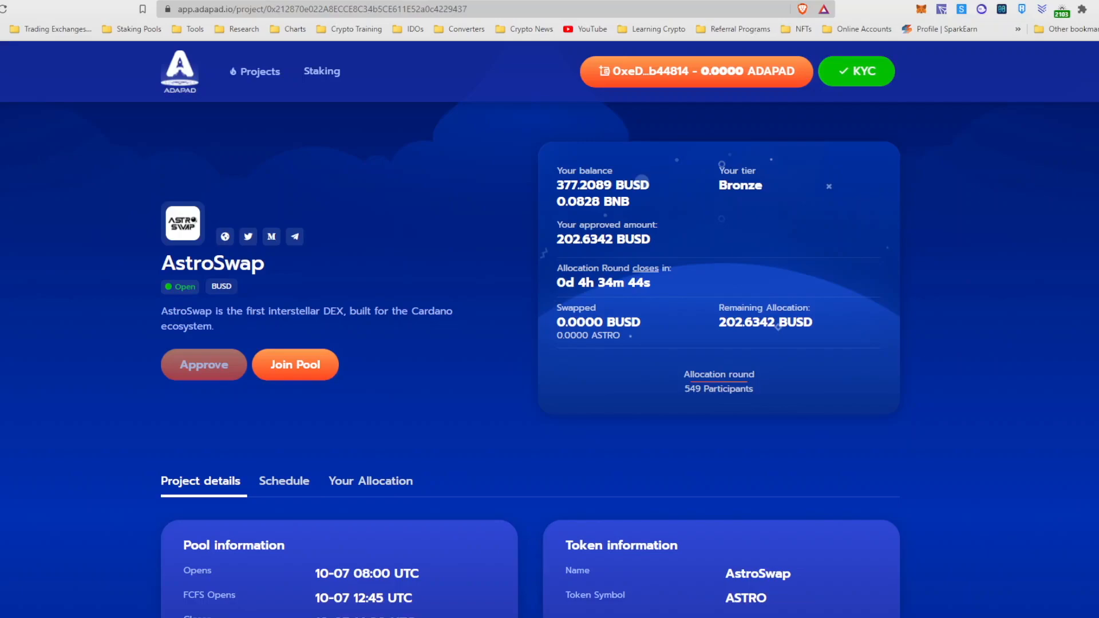
- Join the pool with the maximum 202.634200 BUSD and confirm the swap
left_click(295, 364)
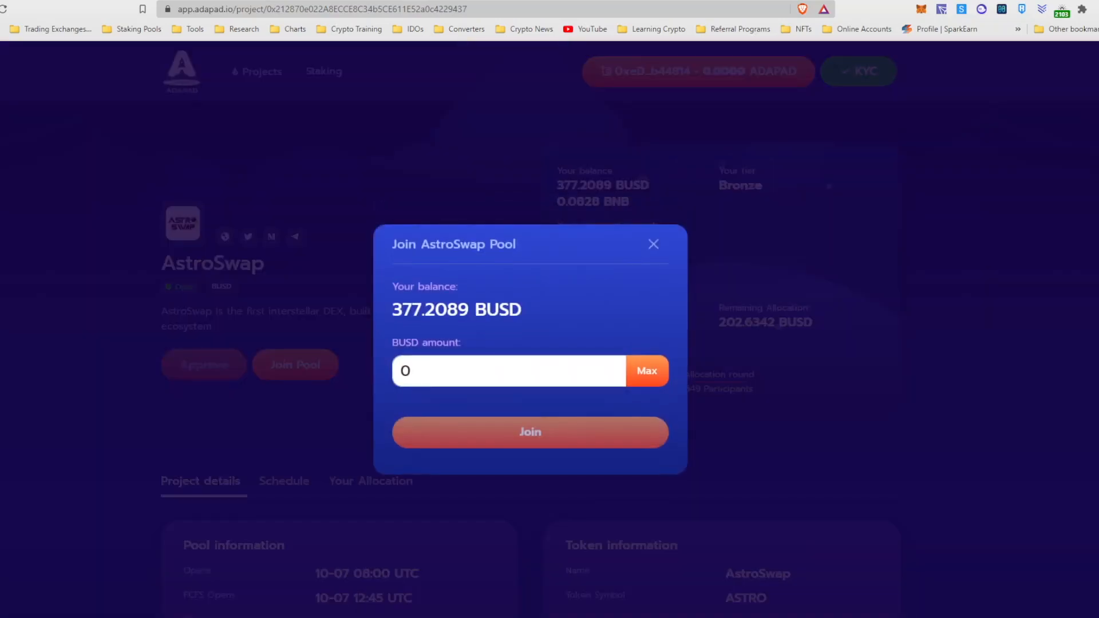
left_click(645, 370)
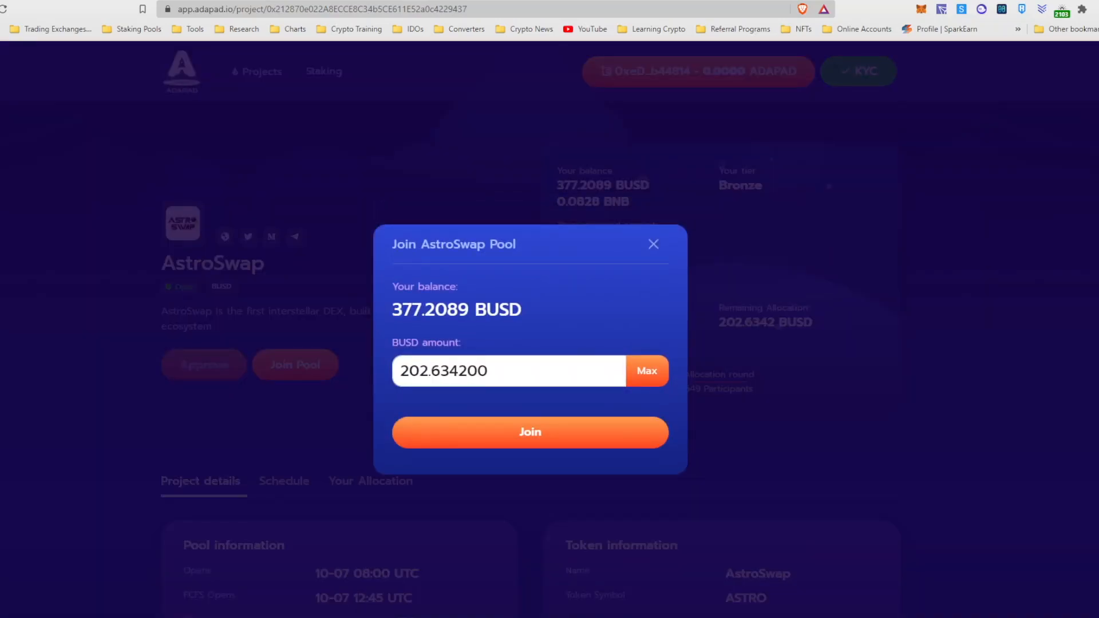
left_click(528, 432)
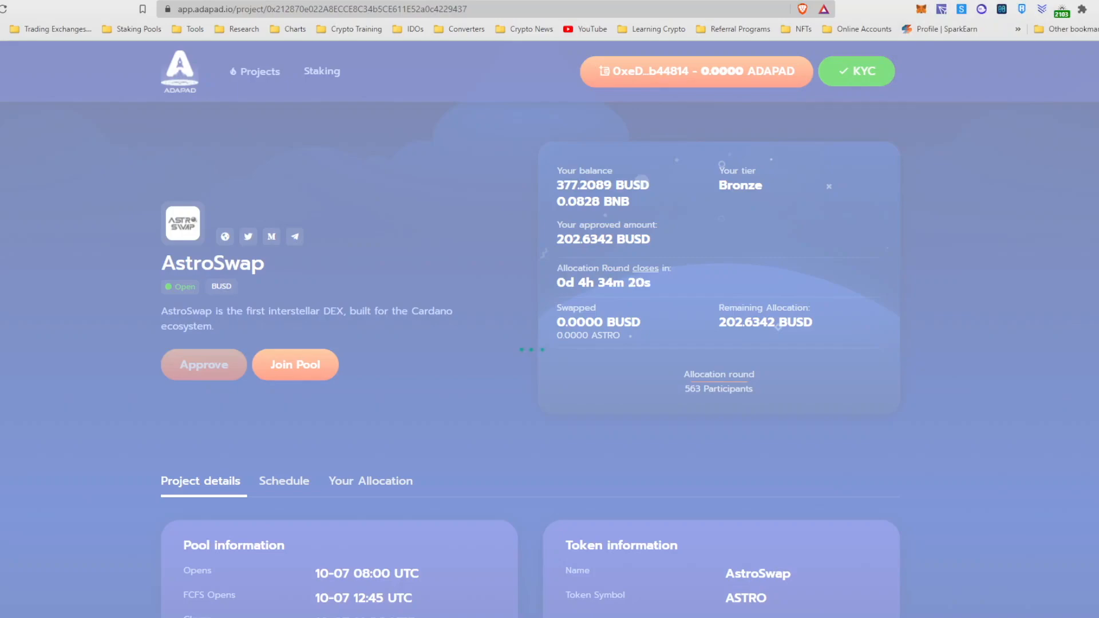
left_click(294, 364)
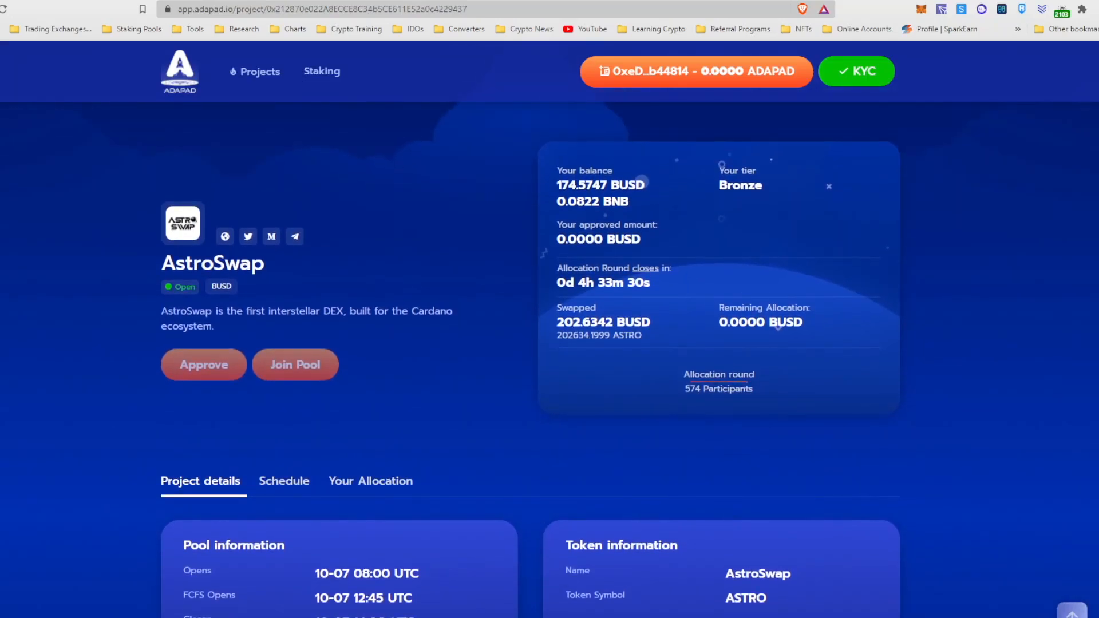
- Show the Schedule tab to follow the FCFS round countdown
left_click(284, 481)
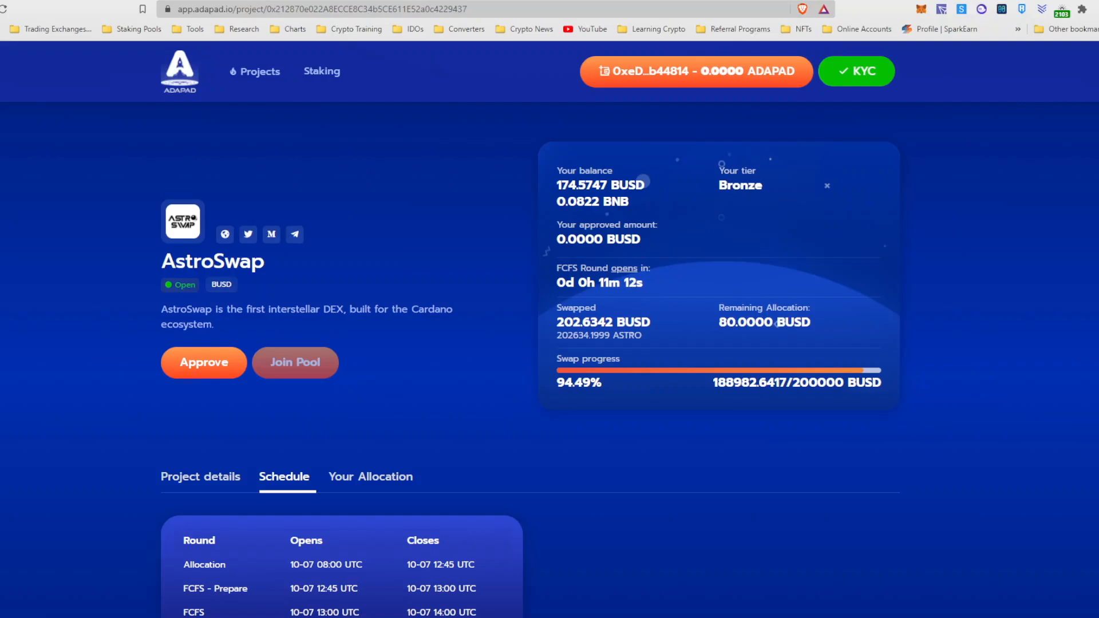
- Fill the maximum 80.000000 BUSD in the approval form and submit it
left_click(295, 362)
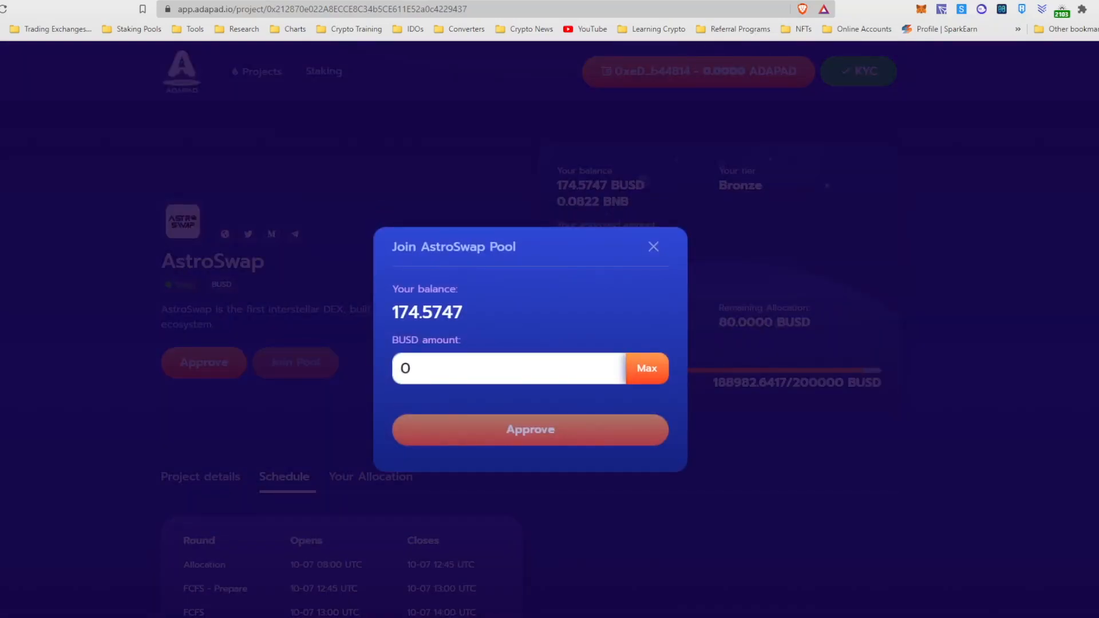
left_click(645, 368)
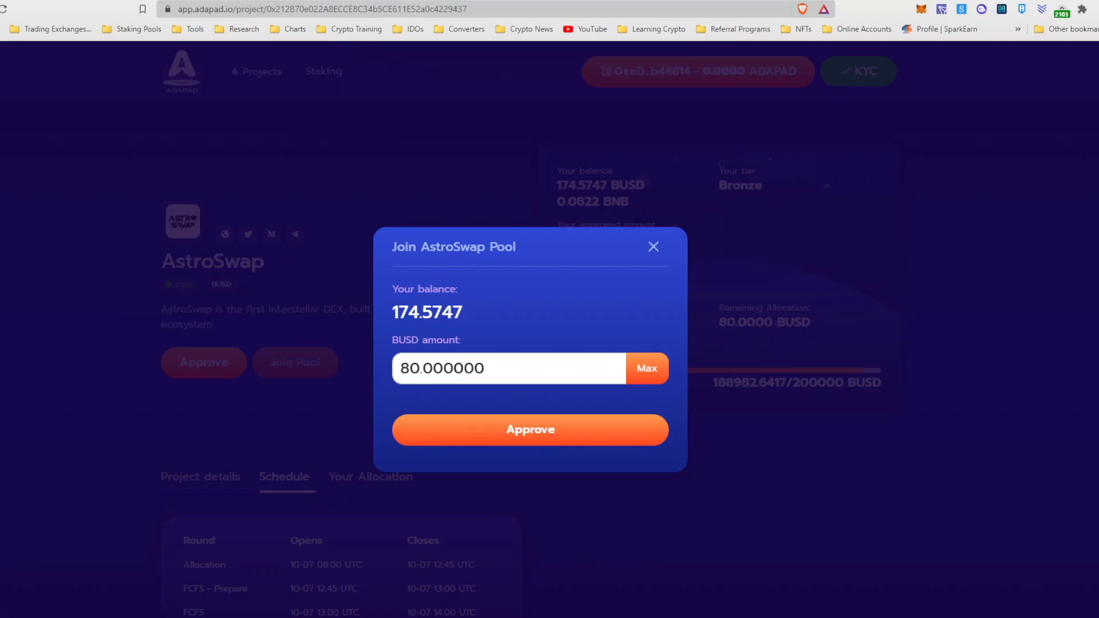
left_click(652, 246)
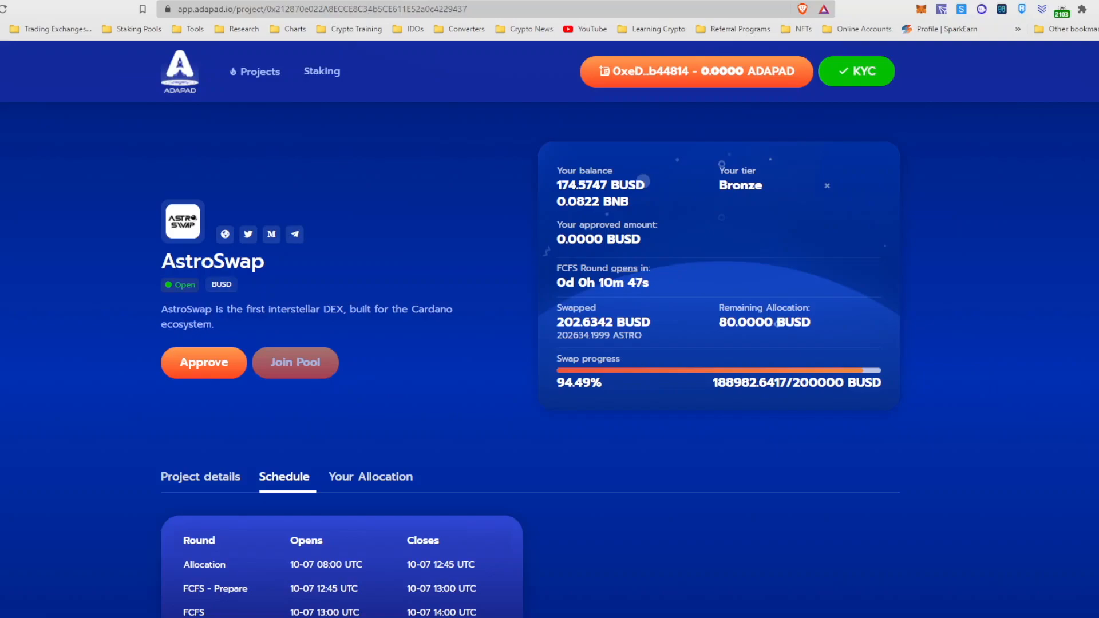
- Confirm the pending transaction until the approved amount reads 80.0000 BUSD
left_click(203, 362)
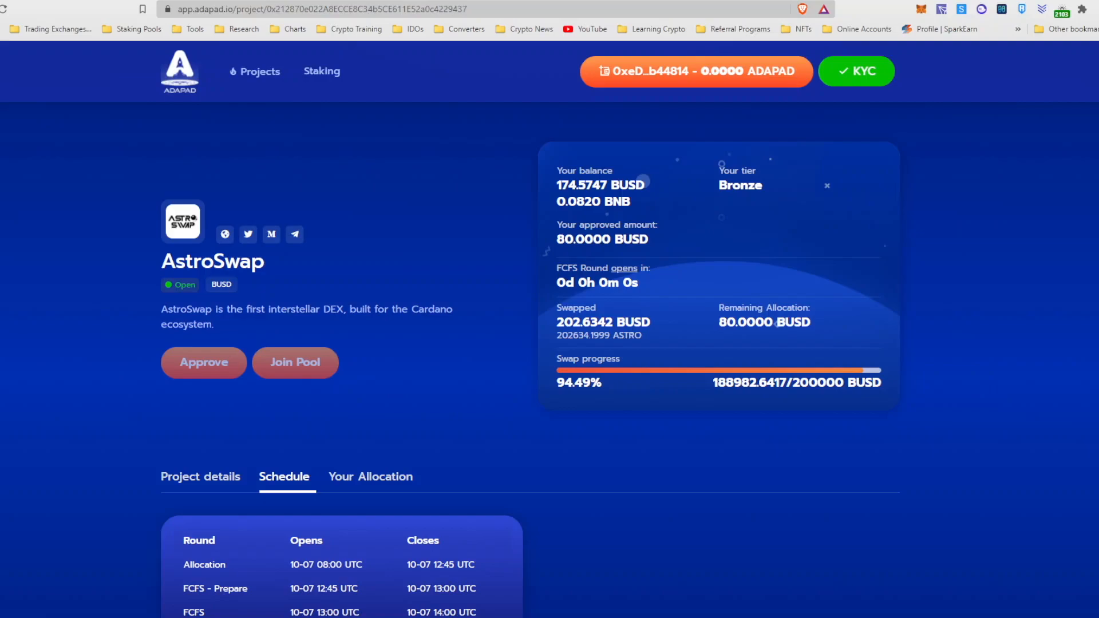
- Join the FCFS round with the maximum 80 BUSD and confirm the swap
left_click(294, 362)
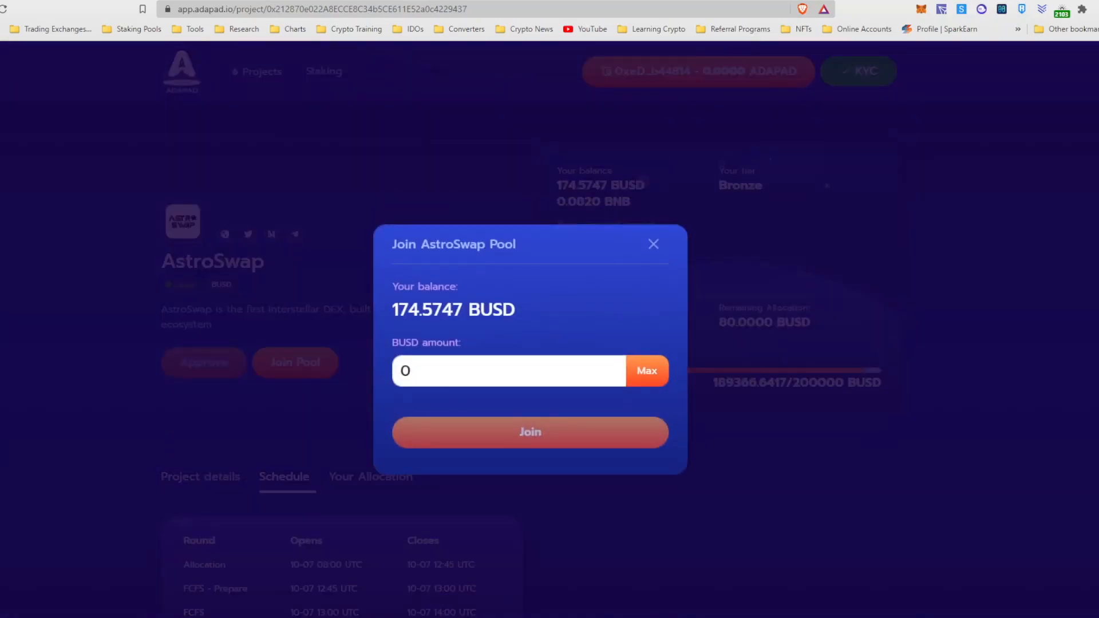
left_click(652, 243)
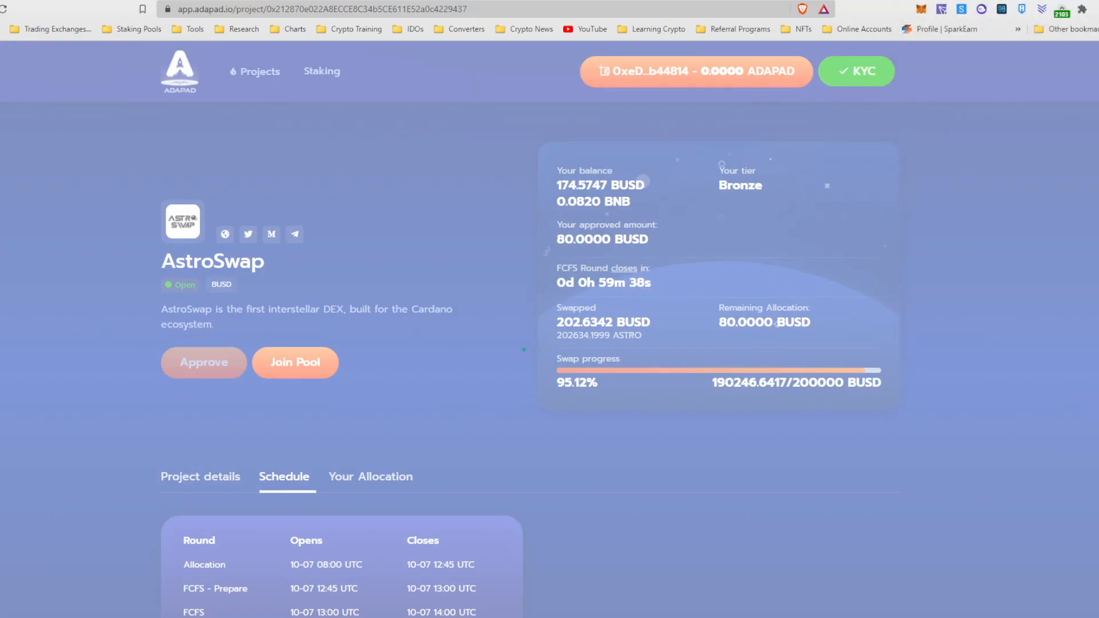
left_click(294, 362)
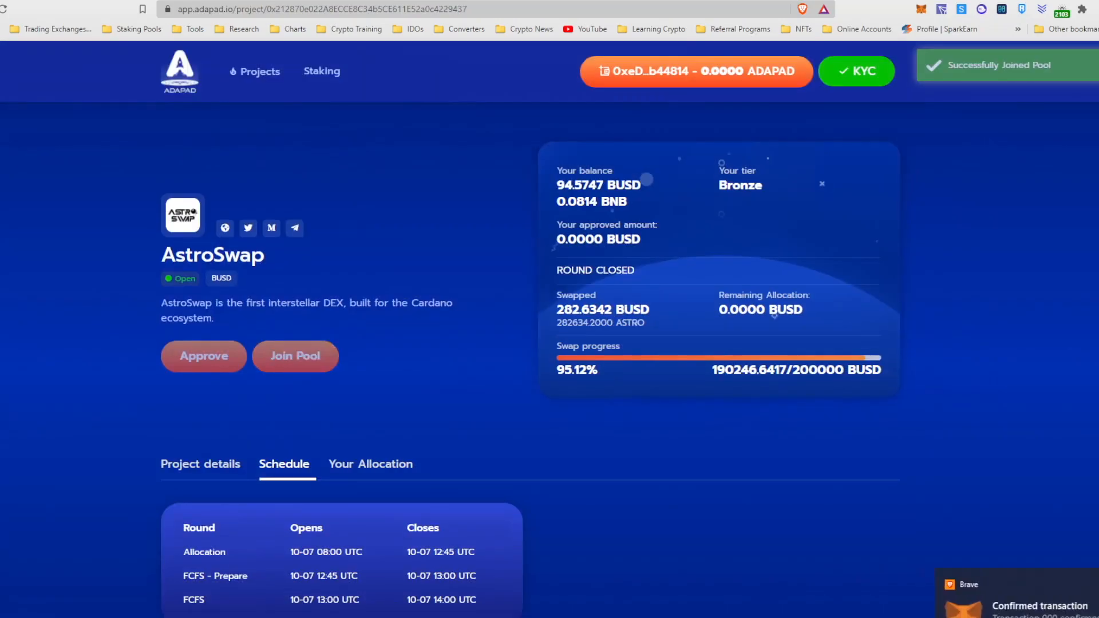